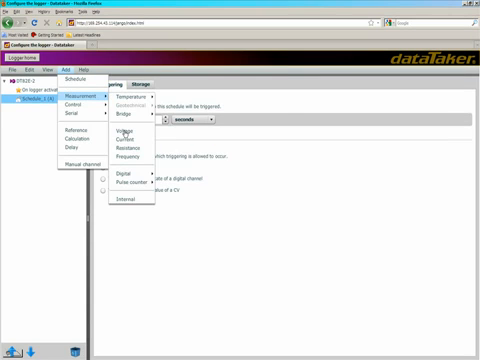
Add a voltage channel to Schedule 1 with PSI units and 0–150 over 4–20 span scaling
click(119, 130)
text(PSI)
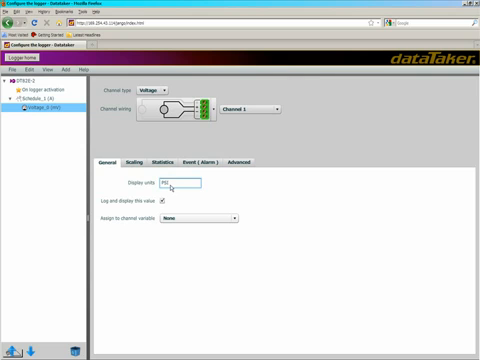
click(118, 161)
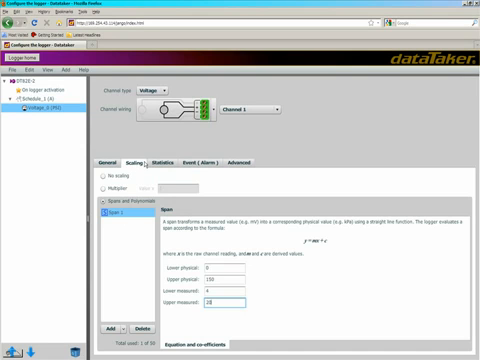